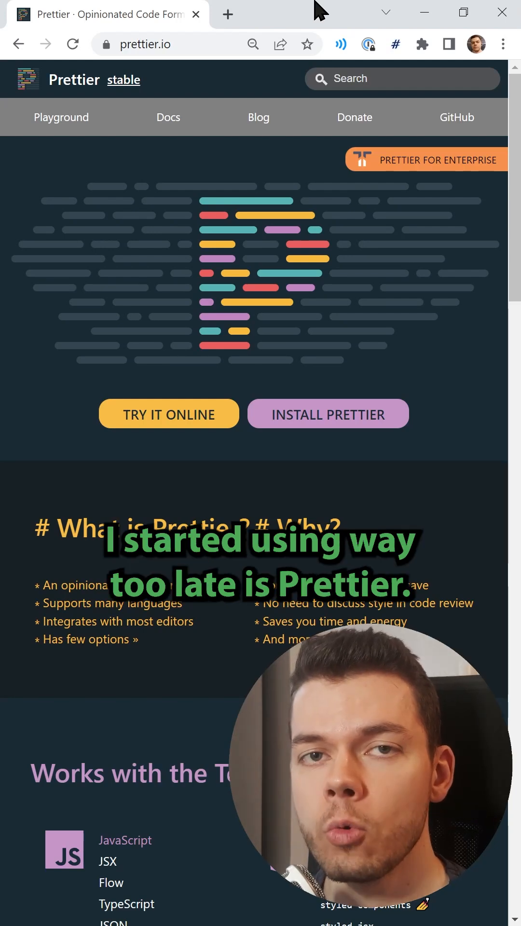
mouse_move(441, 512)
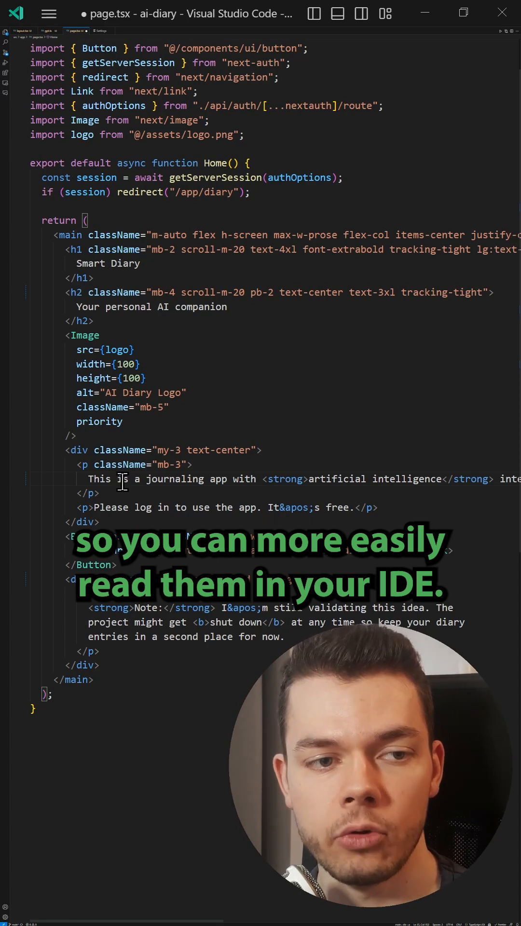
scroll("right", 3)
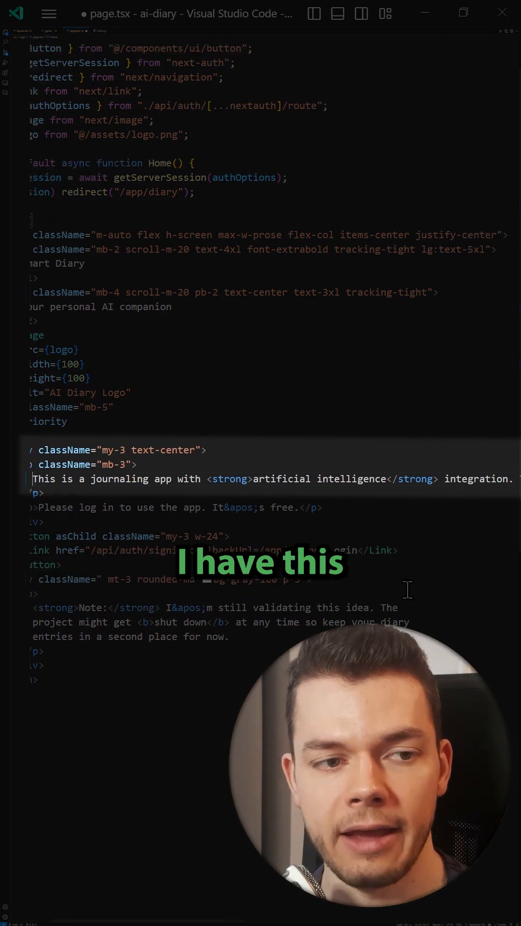
scroll("right", 3)
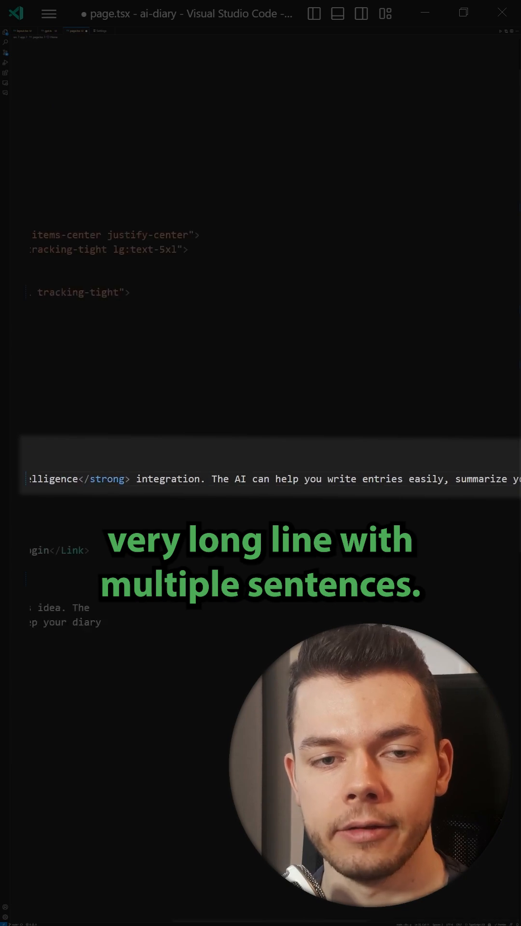